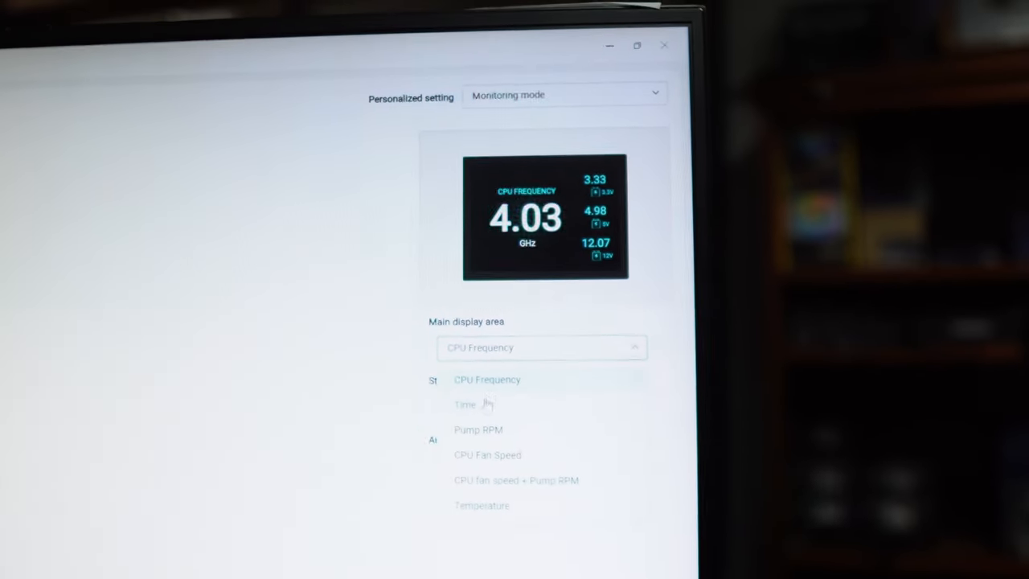
Step: Show pump RPM as the main display reading, then reopen the dropdown to choose CPU fan speed
left_click(464, 405)
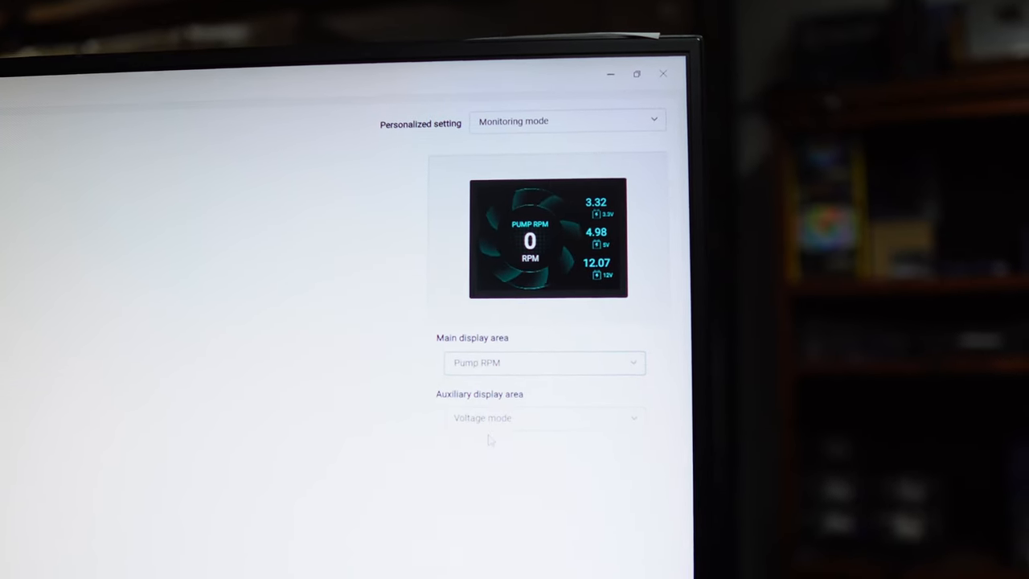
left_click(543, 370)
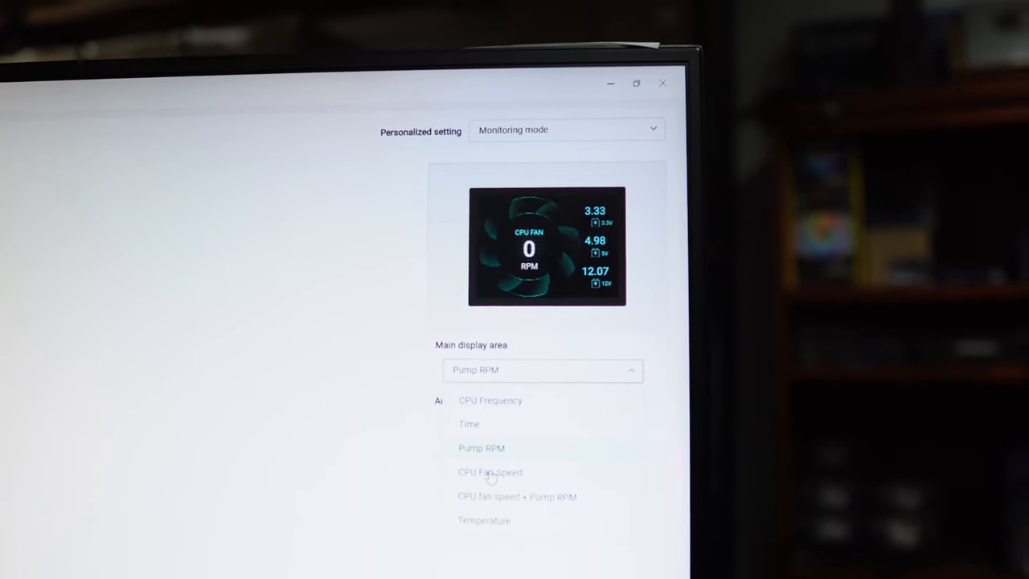